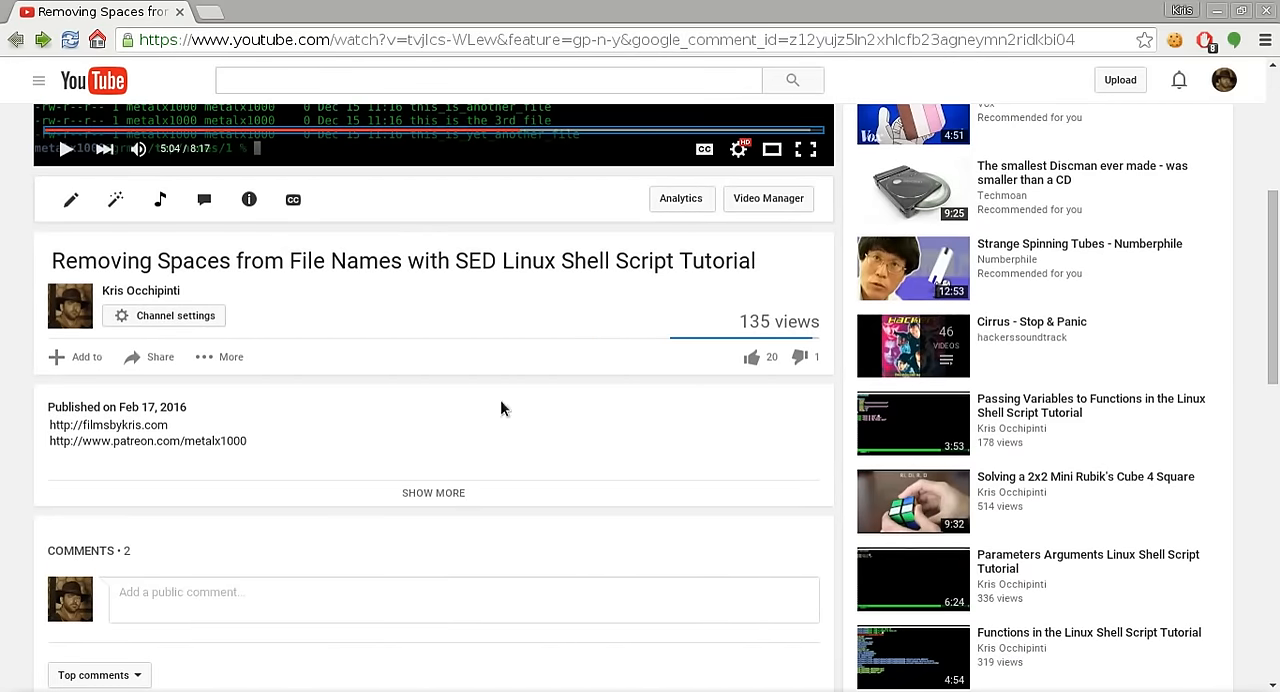
{"action": "scroll", "scroll_direction": "down", "scroll_amount": 3}
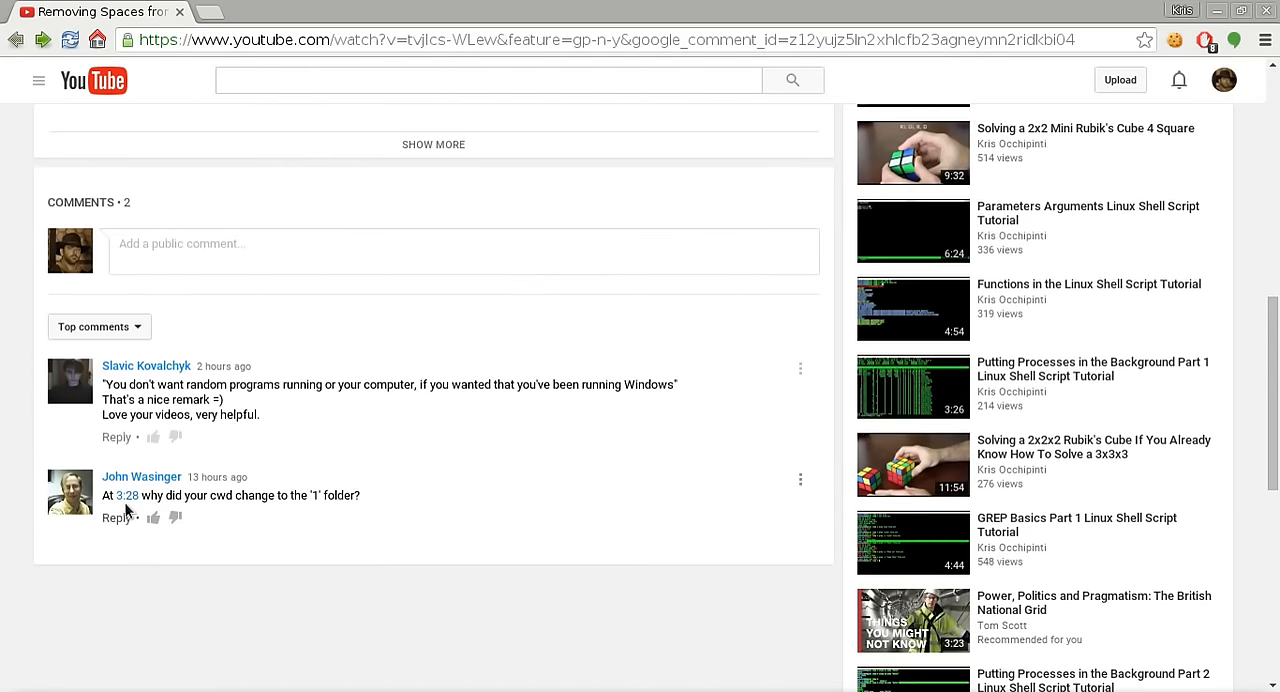
{"action": "mouse_move", "coordinate": [128, 496]}
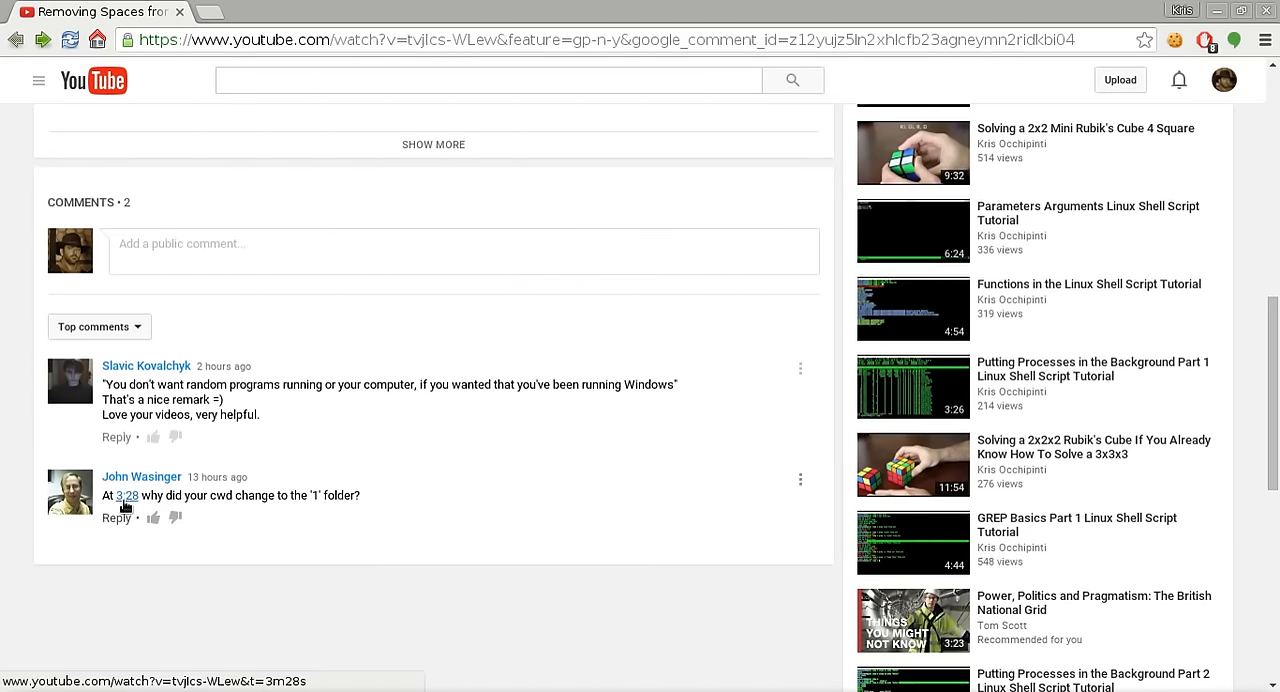
{"action": "mouse_move", "coordinate": [296, 510]}
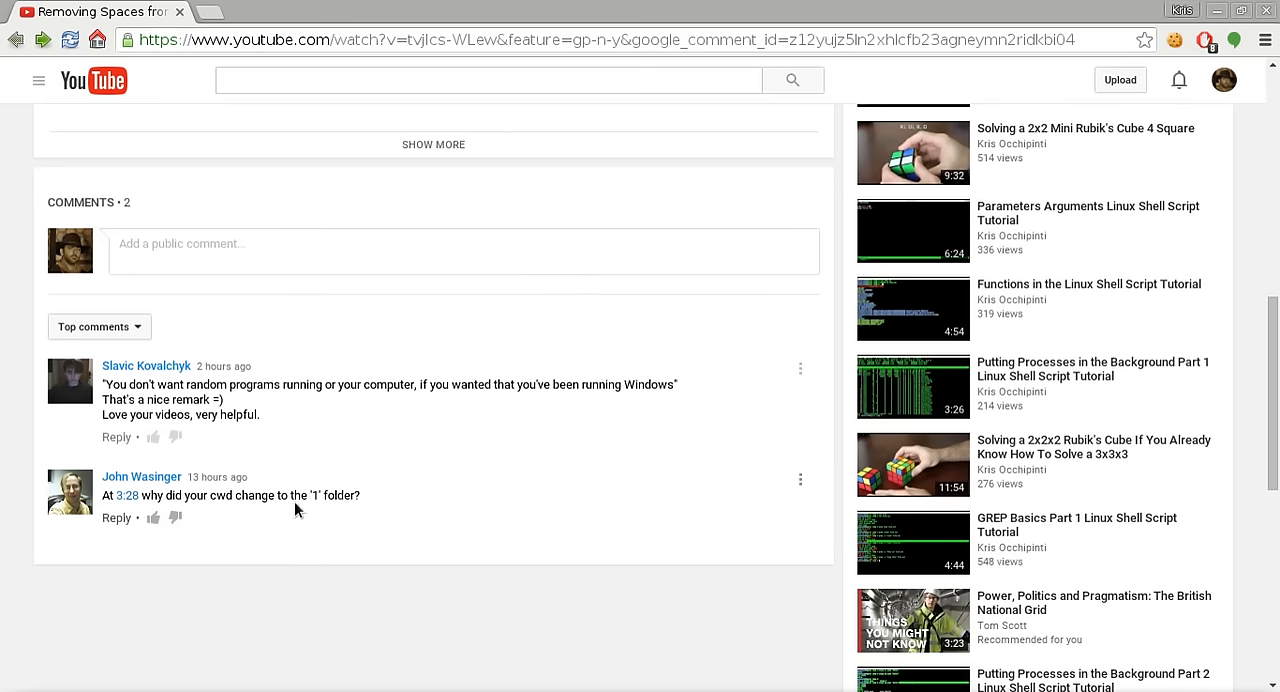
{"action": "mouse_move", "coordinate": [332, 516]}
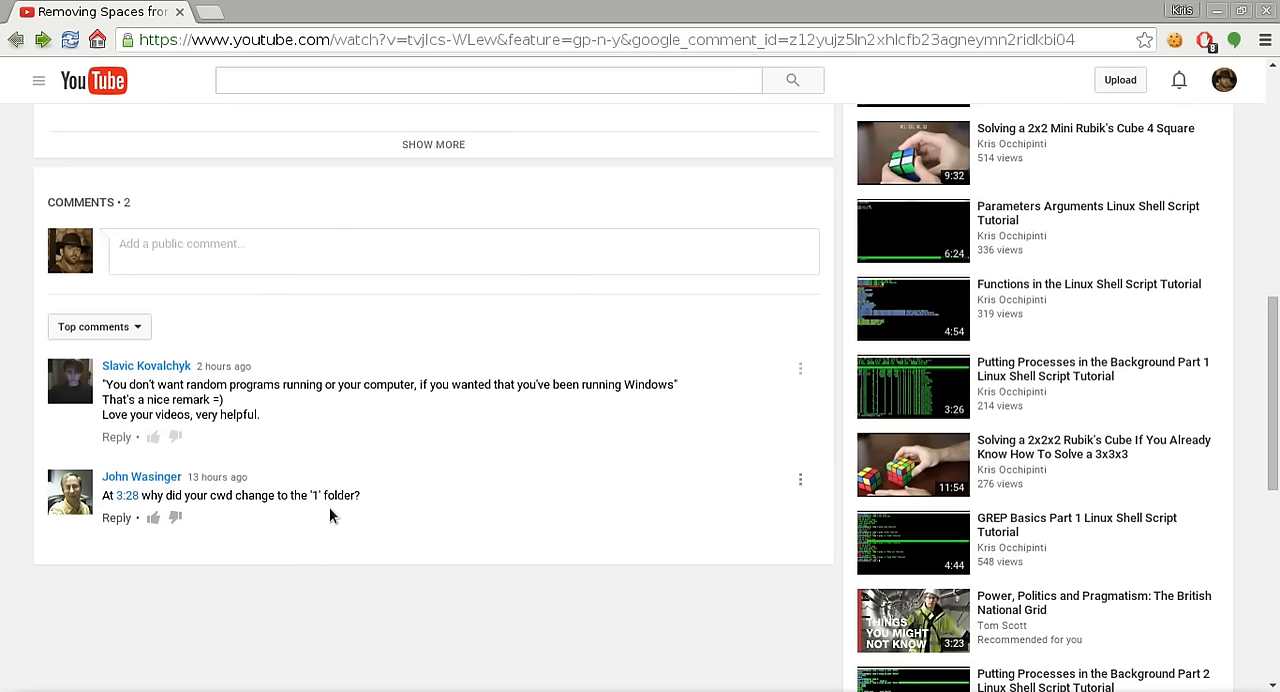
{"action": "mouse_move", "coordinate": [392, 524]}
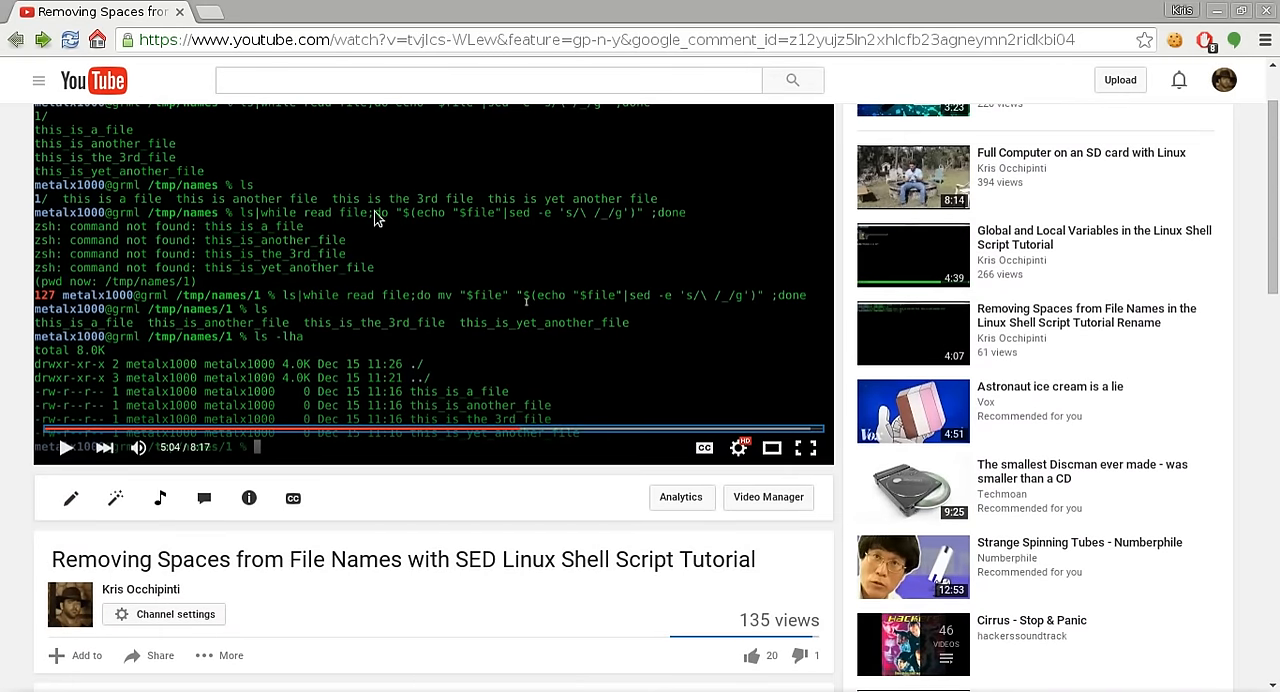
{"action": "mouse_move", "coordinate": [78, 296]}
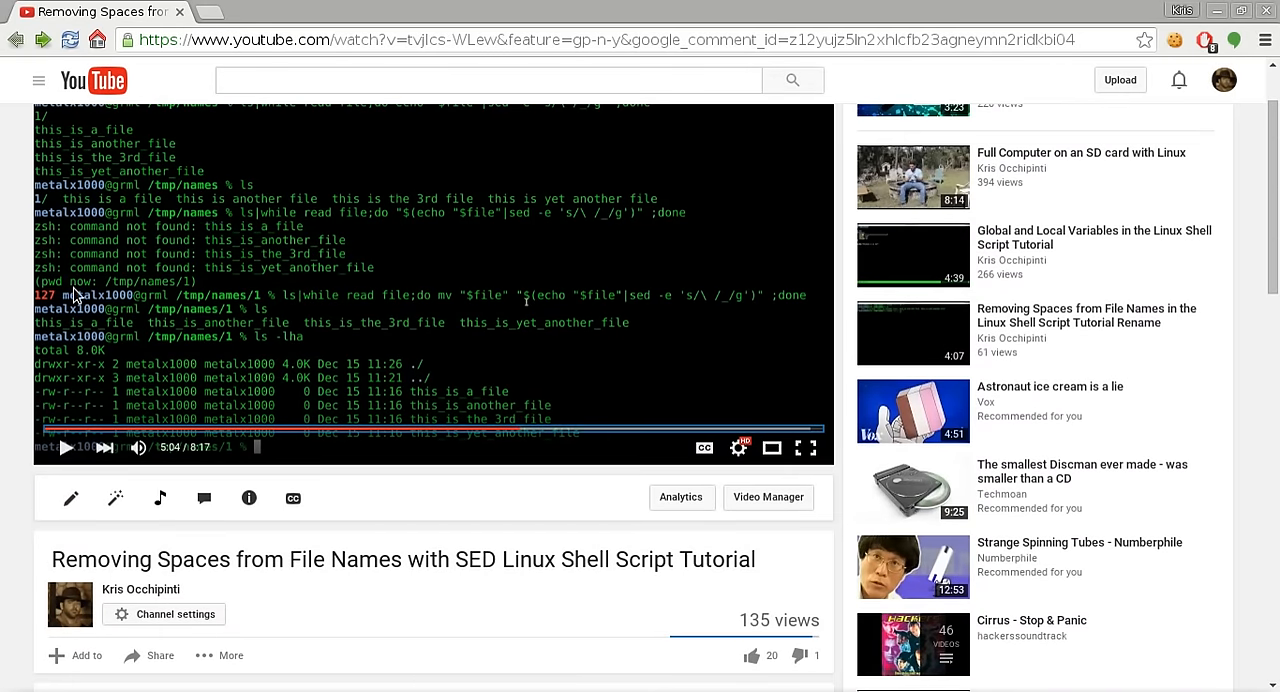
{"action": "mouse_move", "coordinate": [152, 290]}
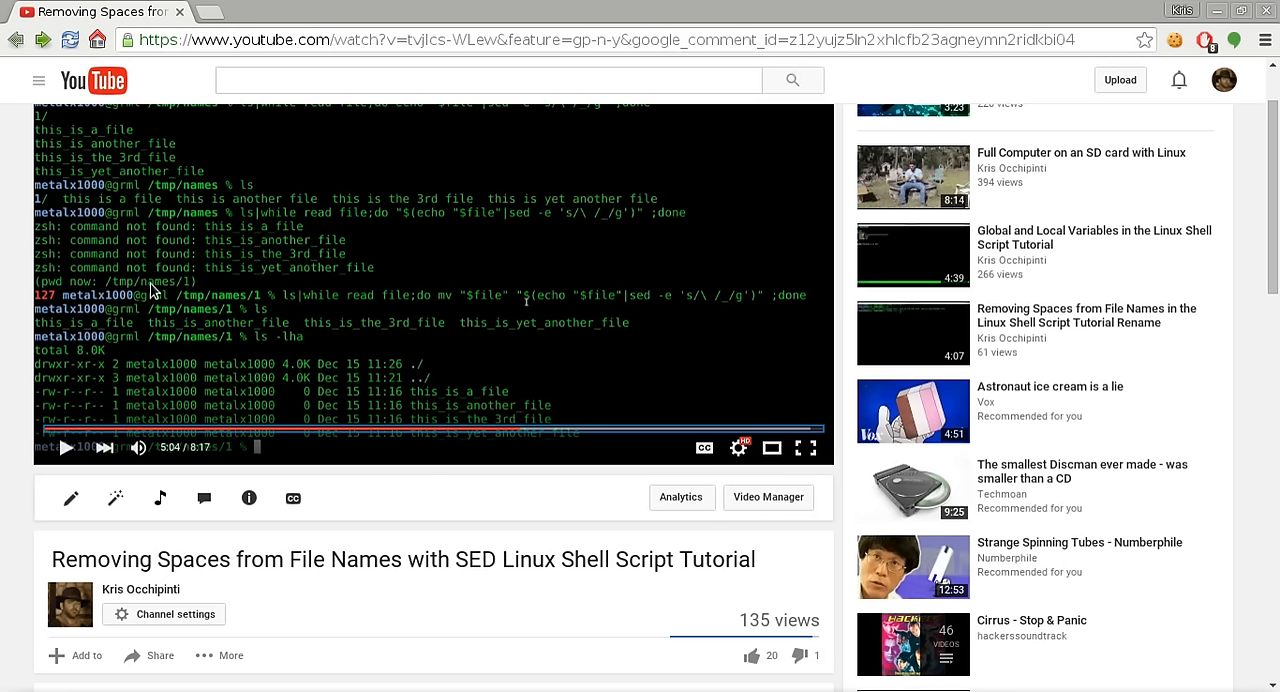
{"action": "mouse_move", "coordinate": [150, 290]}
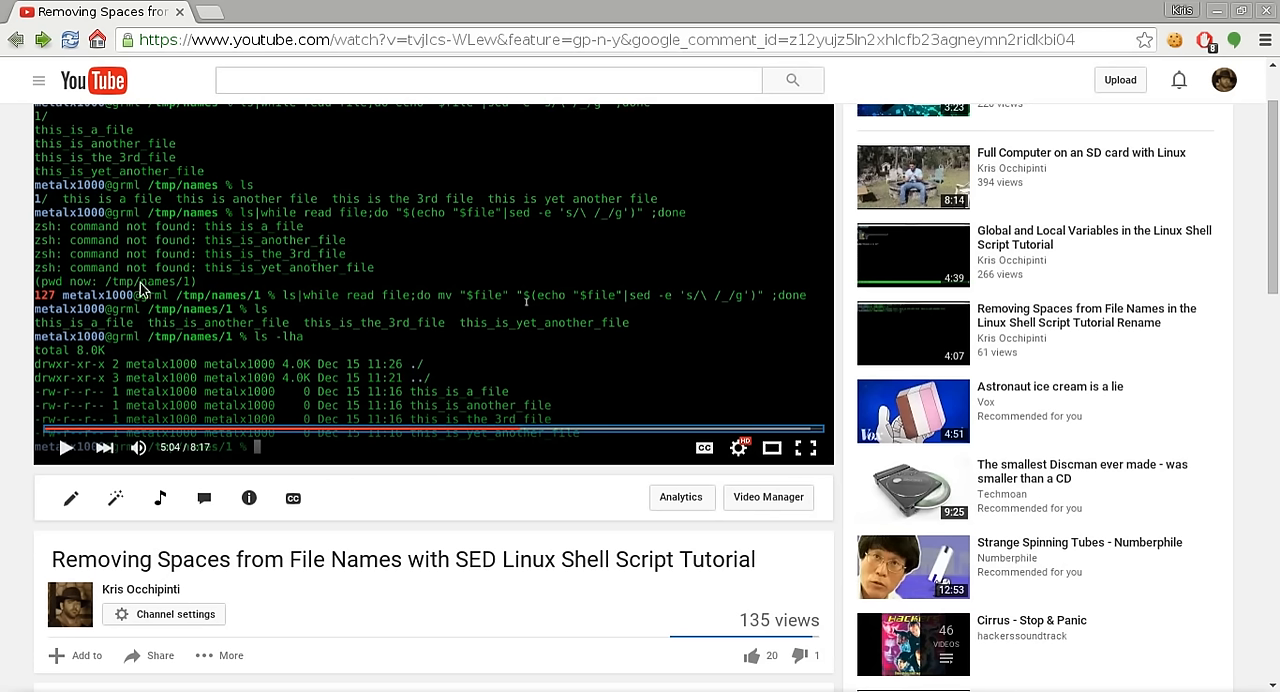
{"action": "mouse_move", "coordinate": [176, 292]}
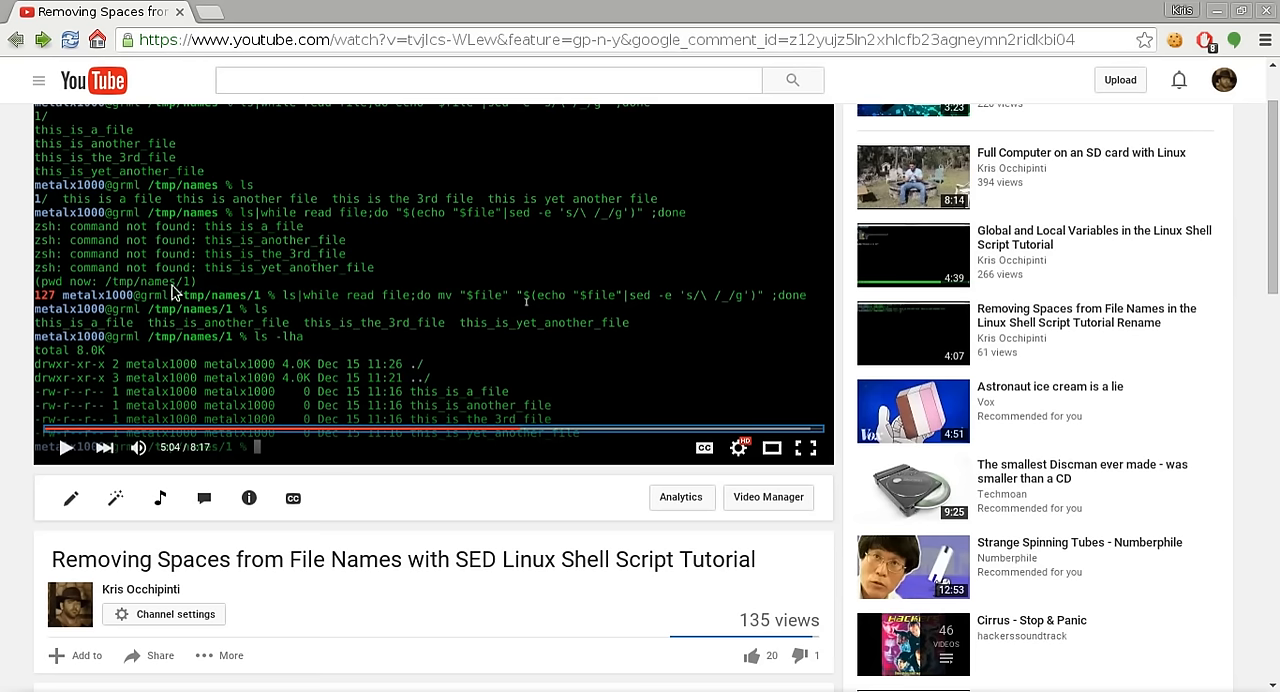
{"action": "mouse_move", "coordinate": [190, 296]}
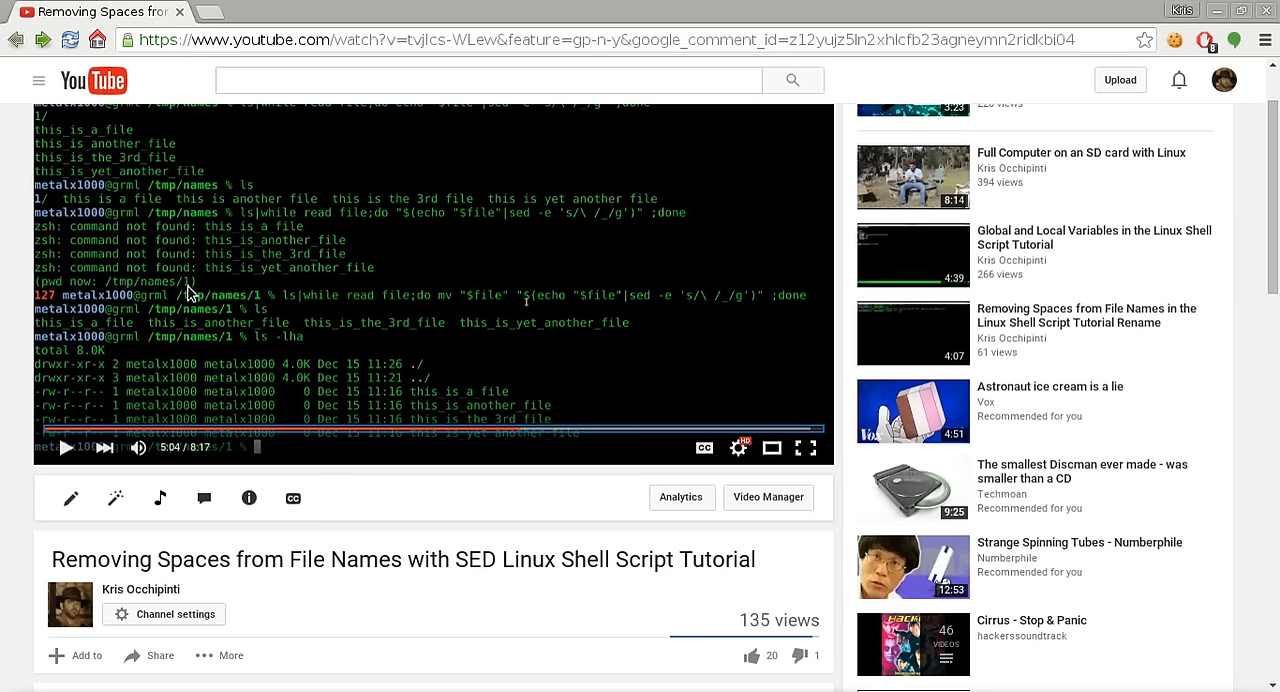
{"action": "mouse_move", "coordinate": [650, 670]}
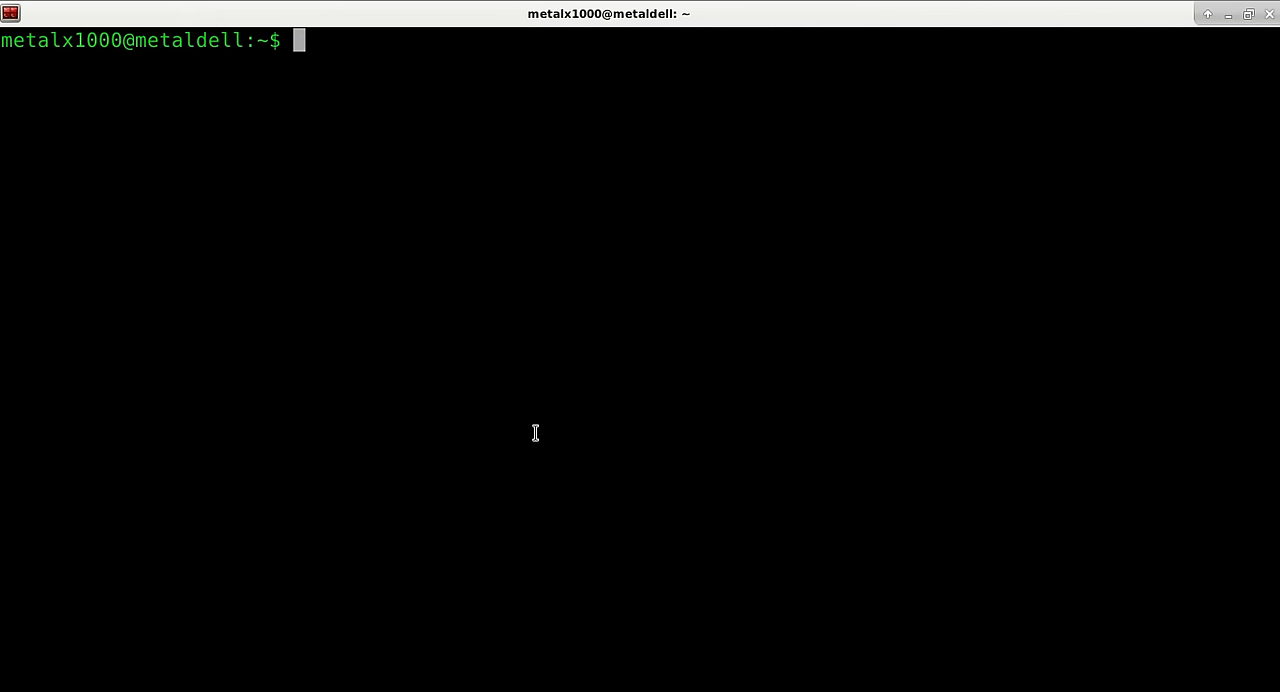
{"action": "type", "text": "/"}
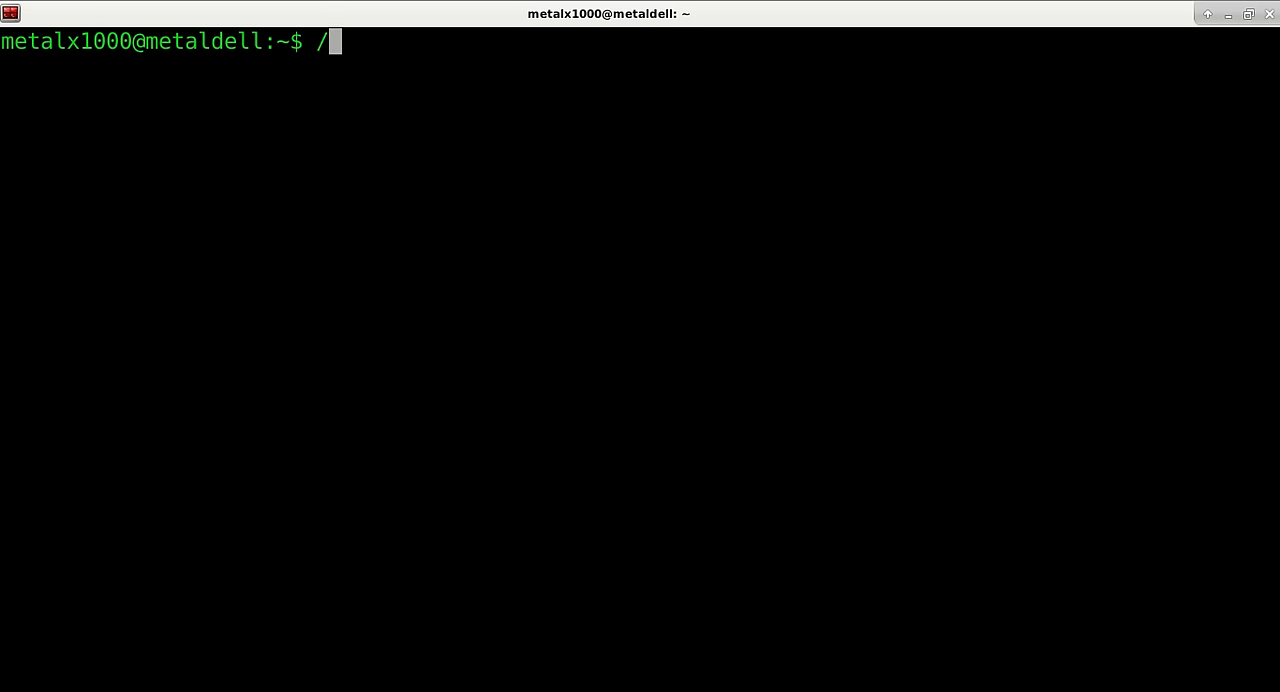
{"action": "type", "text": "echo $0"}
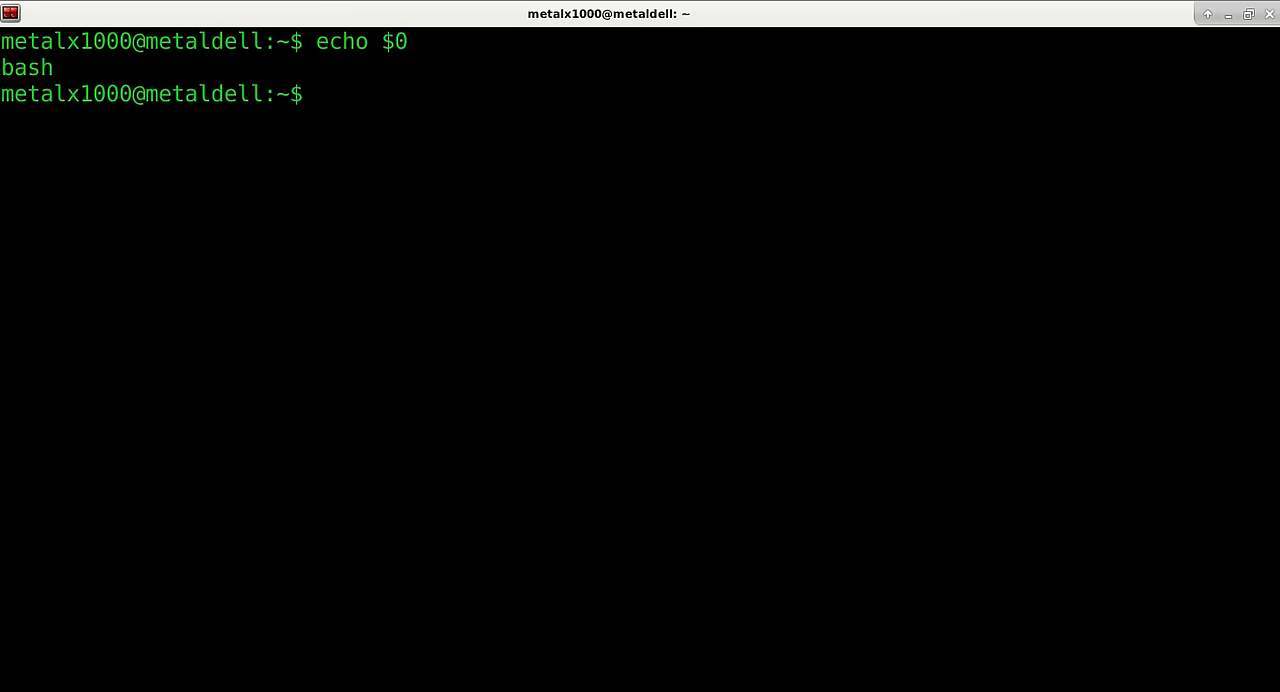
{"action": "type", "text": "Desktop"}
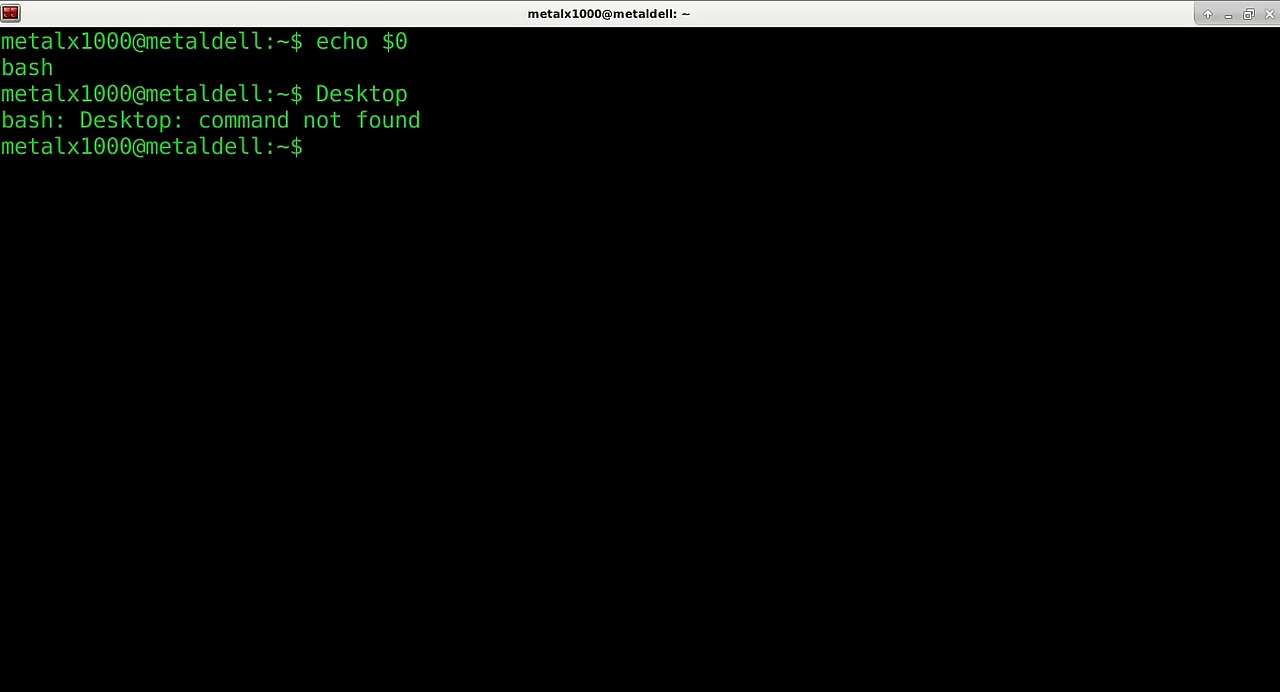
{"action": "type", "text": "cd  Desktop"}
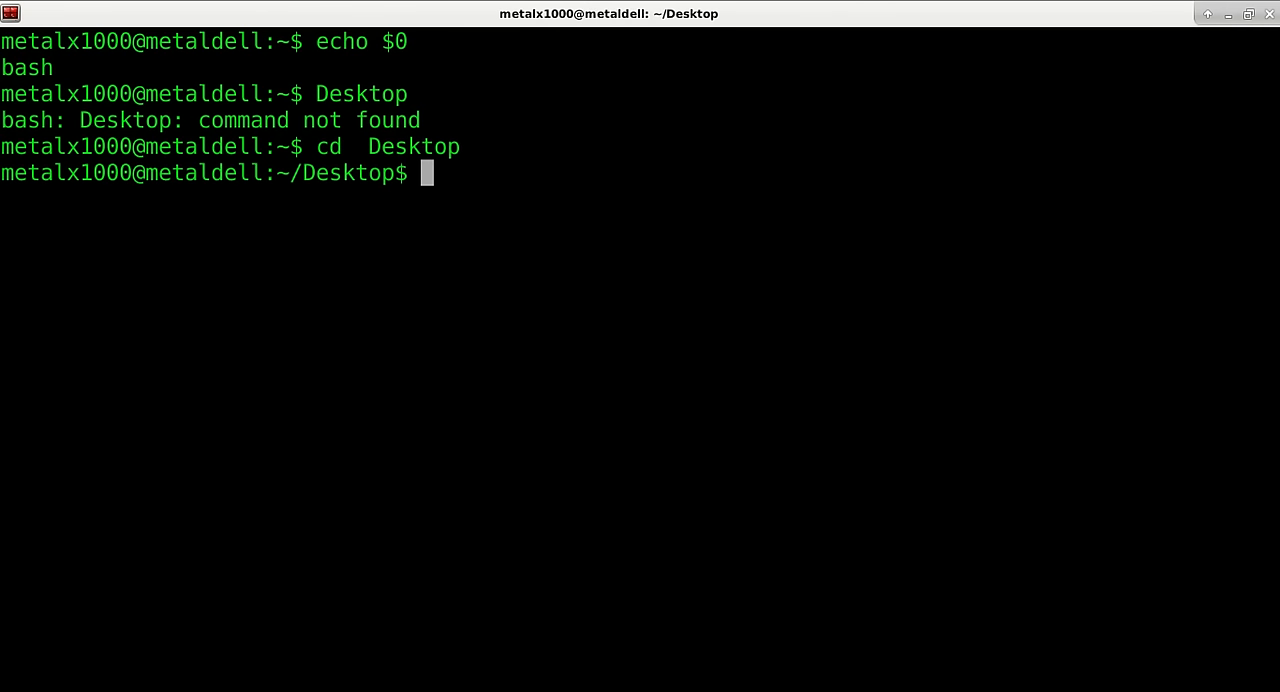
{"action": "type", "text": "zsh"}
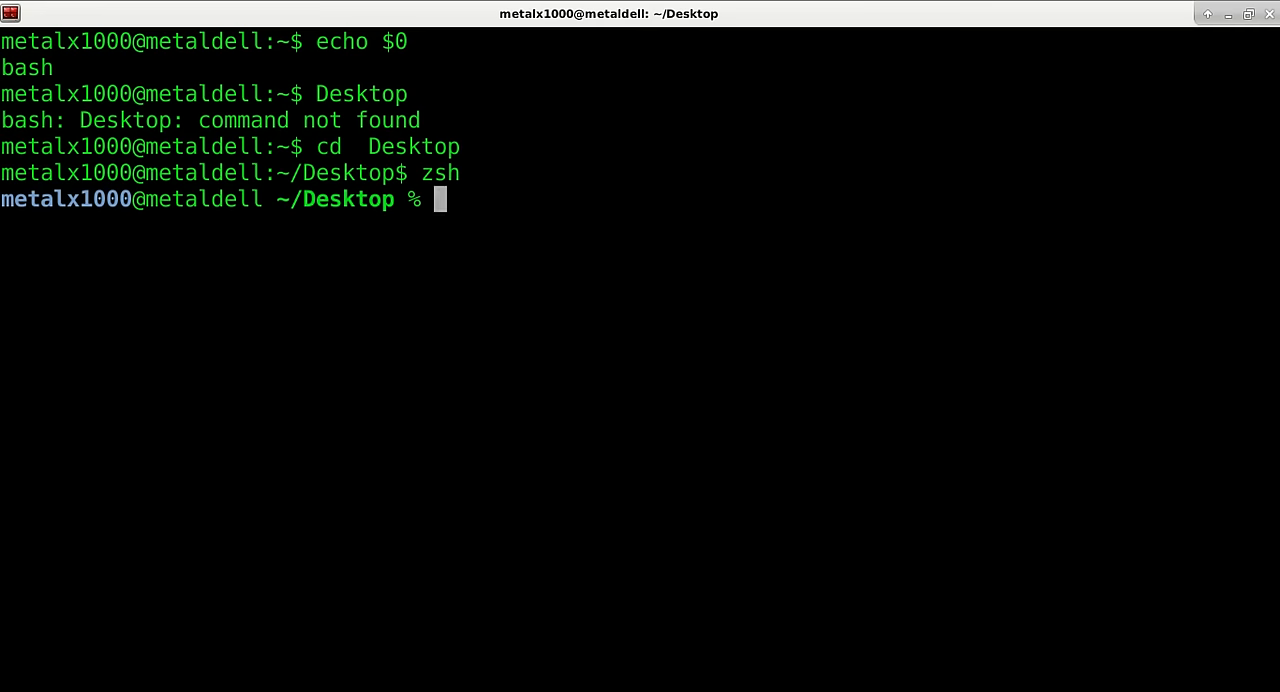
{"action": "type", "text": "cd ../"}
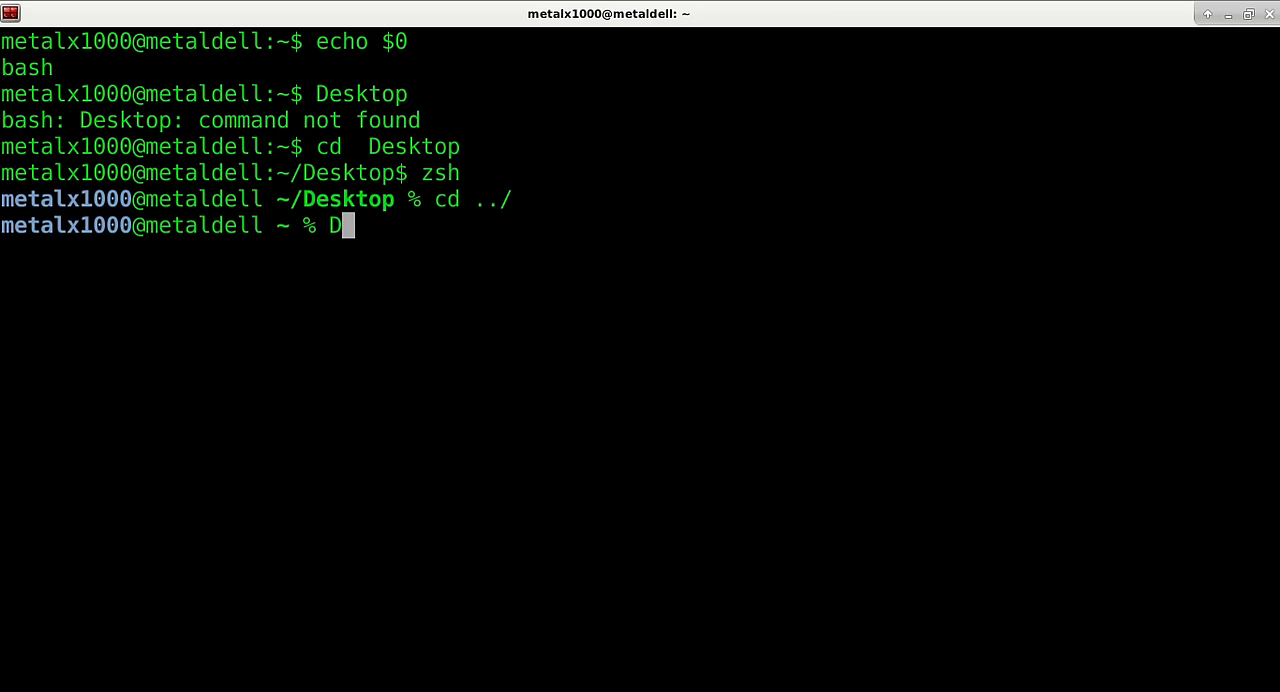
{"action": "type", "text": "esktop"}
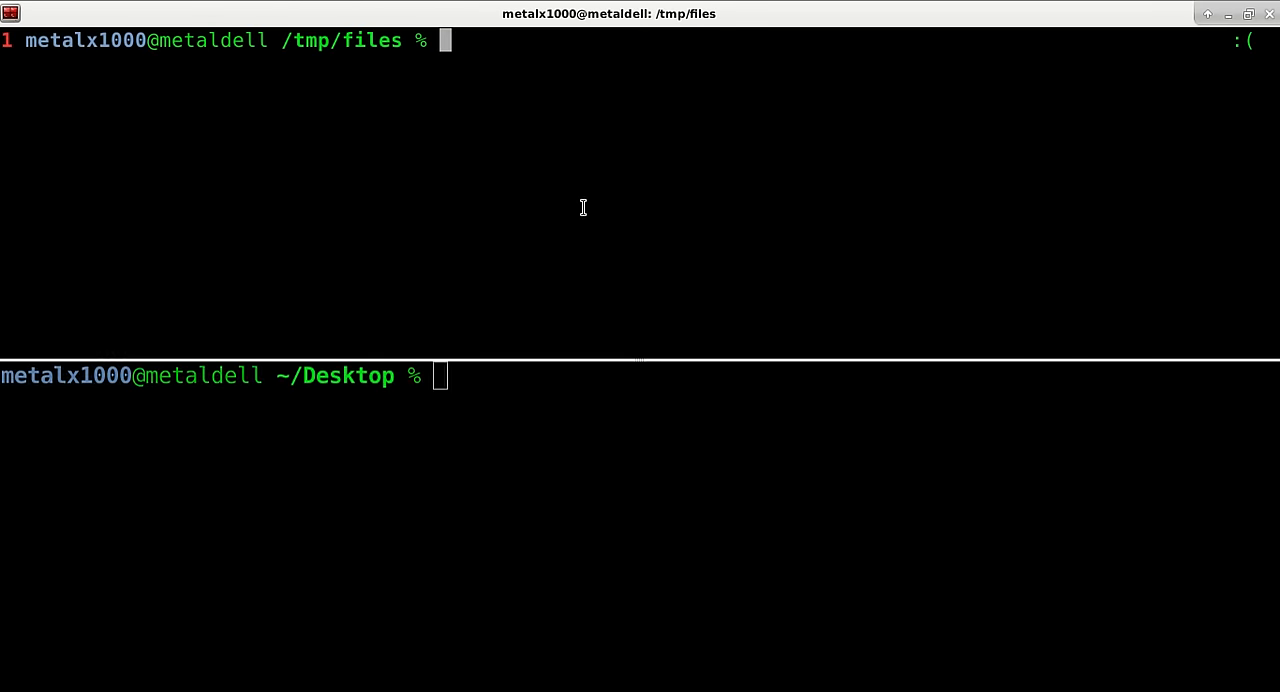
{"action": "type", "text": "ls"}
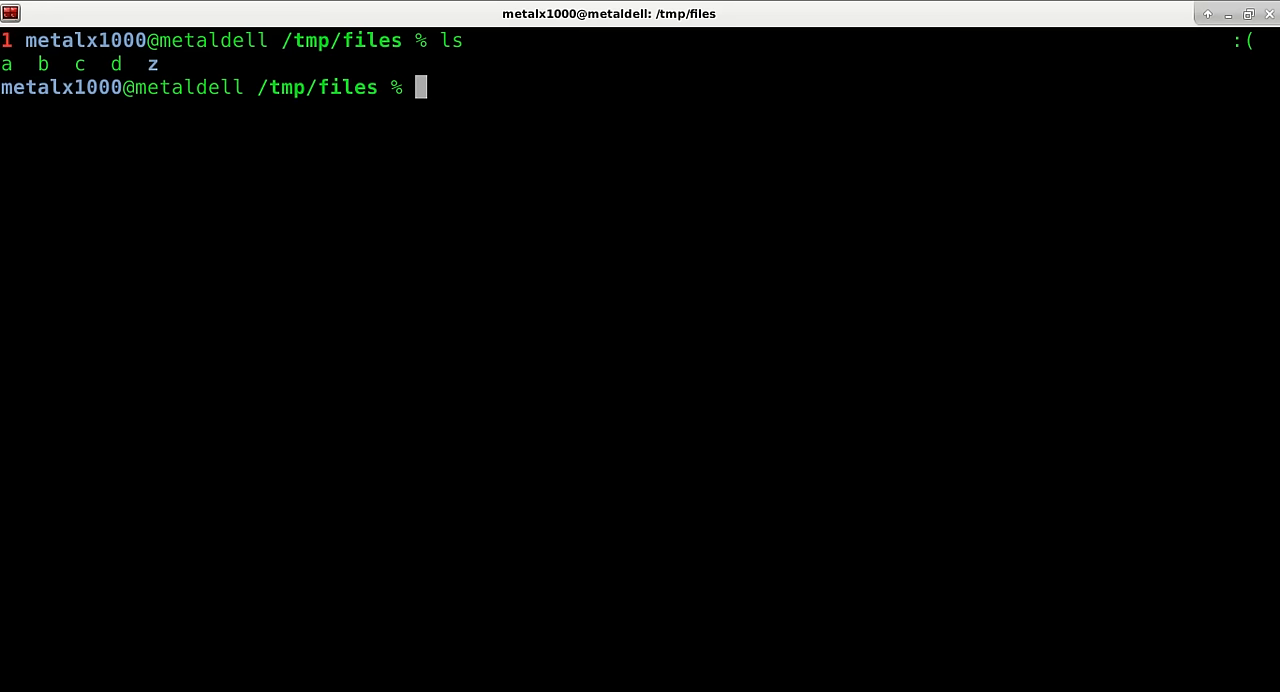
{"action": "type", "text": "ls|while read file;do echo $(echo \"$file\"|sed -e 's/\\ /_/g');done"}
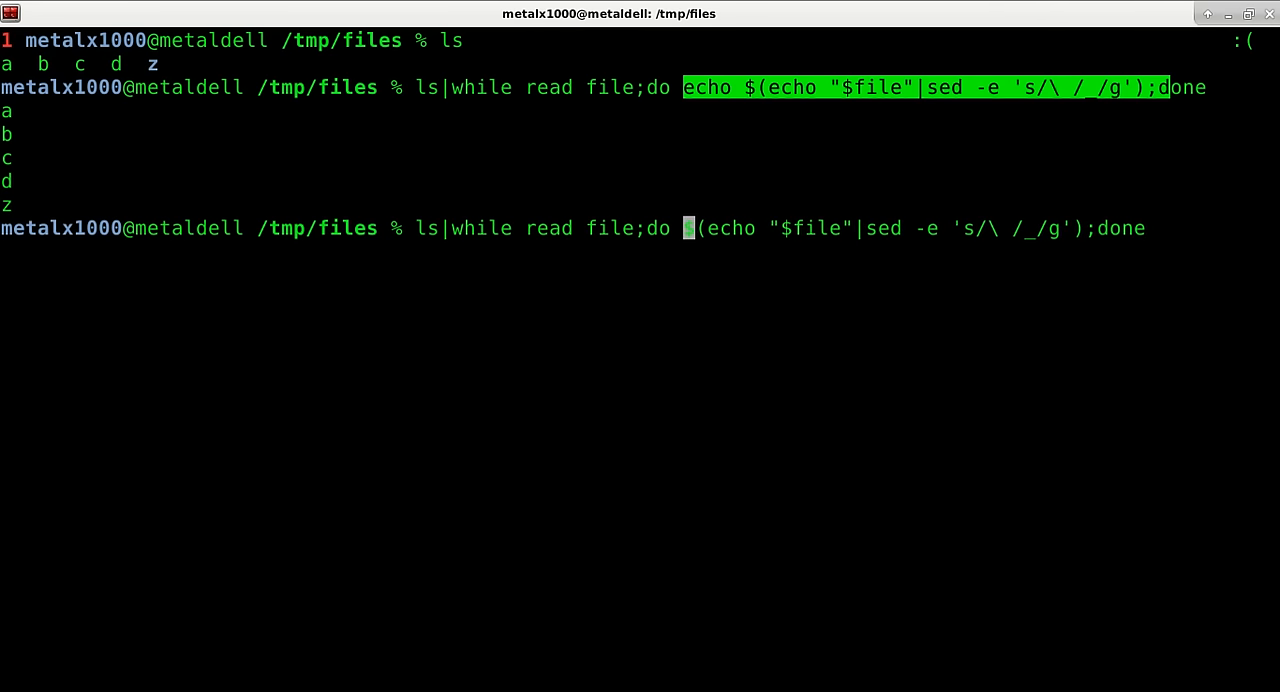
{"action": "mouse_move", "coordinate": [710, 248]}
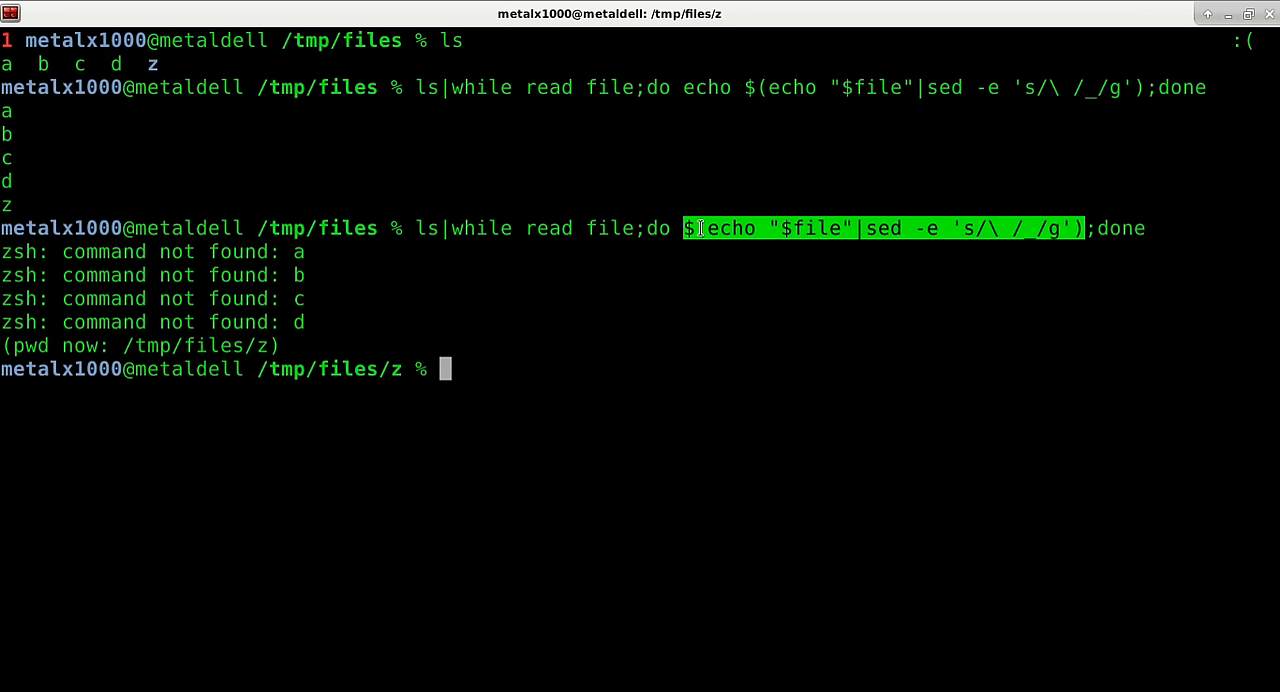
{"action": "mouse_move", "coordinate": [1056, 300]}
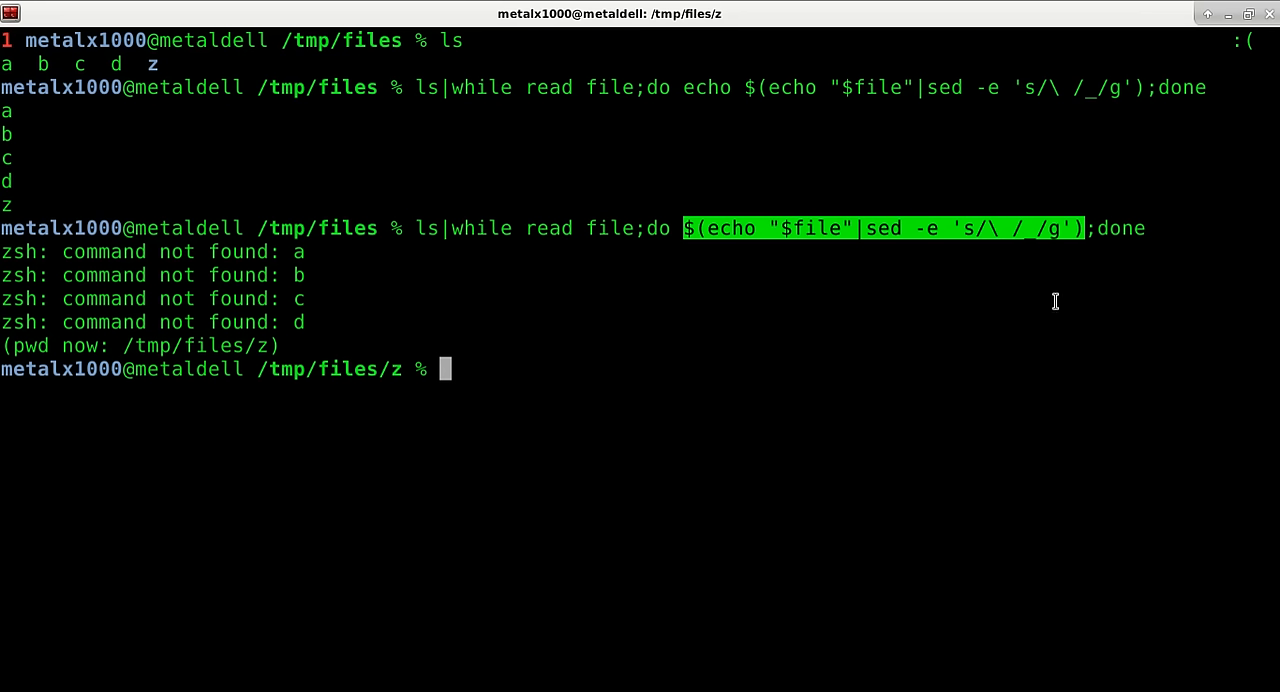